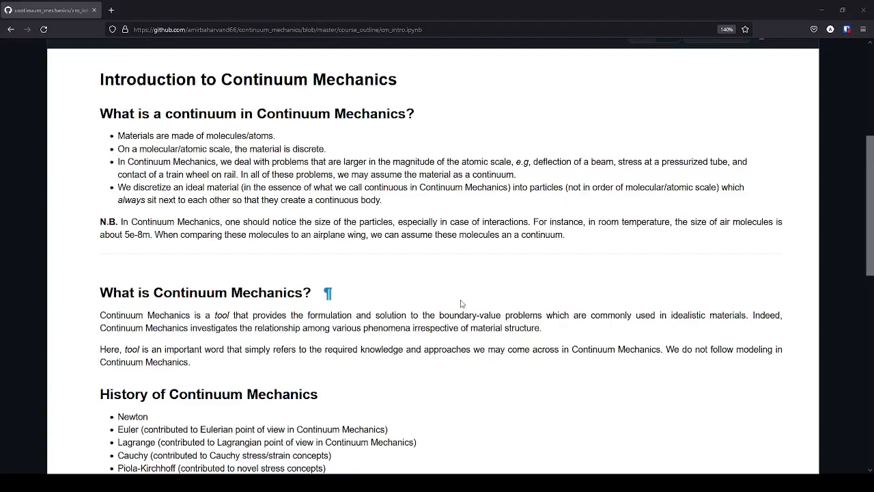
mouse_move(505, 257)
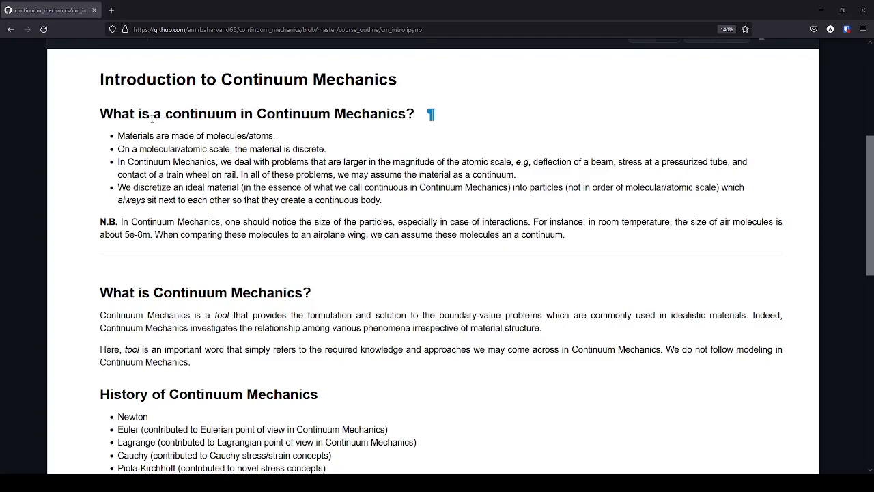
mouse_move(171, 116)
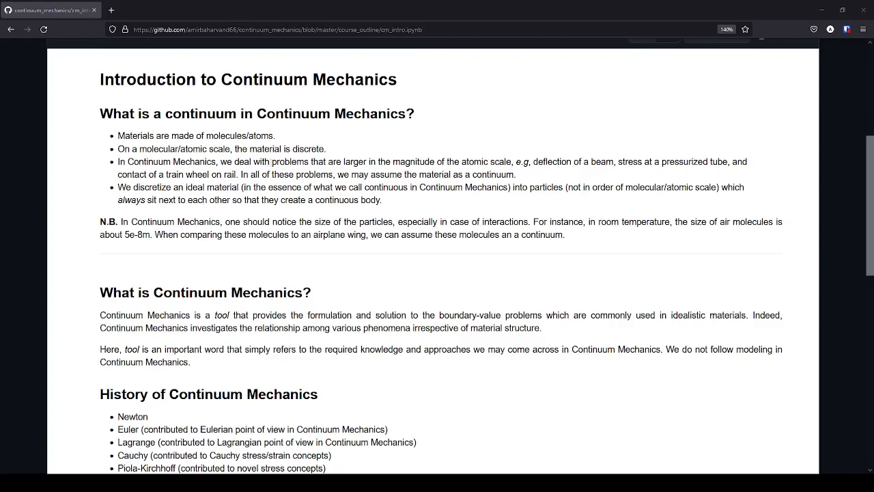
- Highlight 'larger than atomic scale', 'ideal material' and 'always sit next to each other'
drag(272, 162, 477, 162)
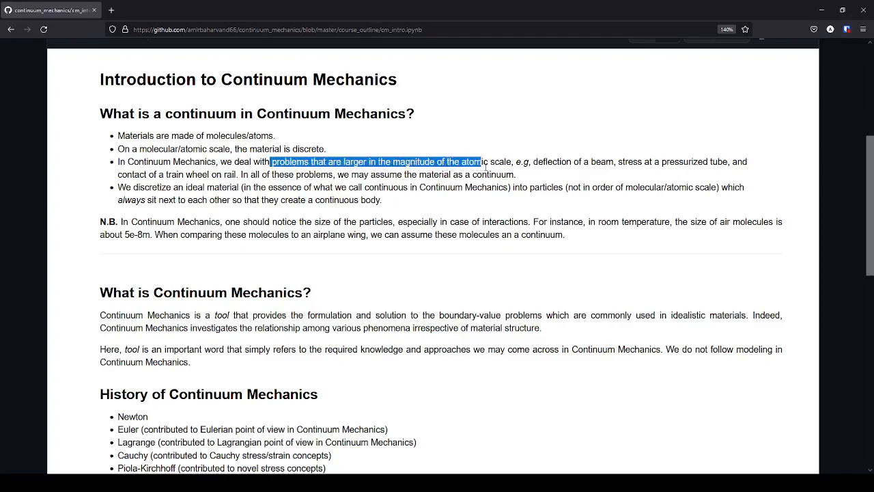
drag(471, 162, 509, 161)
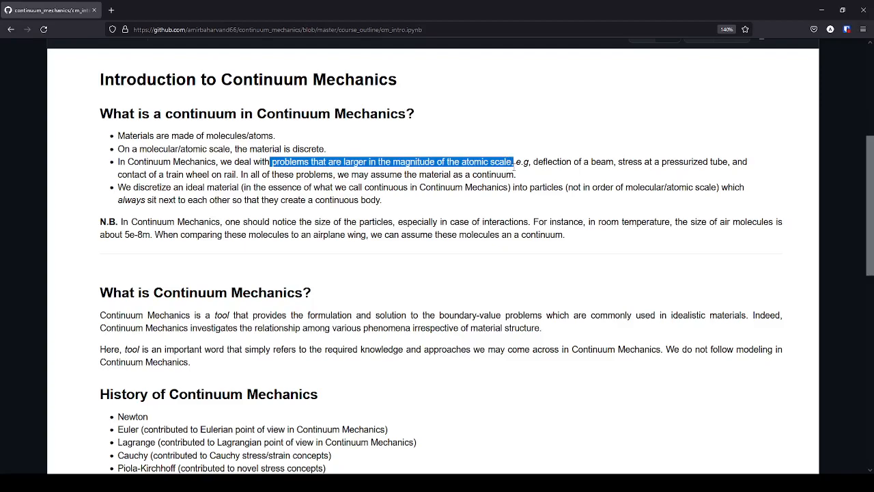
mouse_move(530, 162)
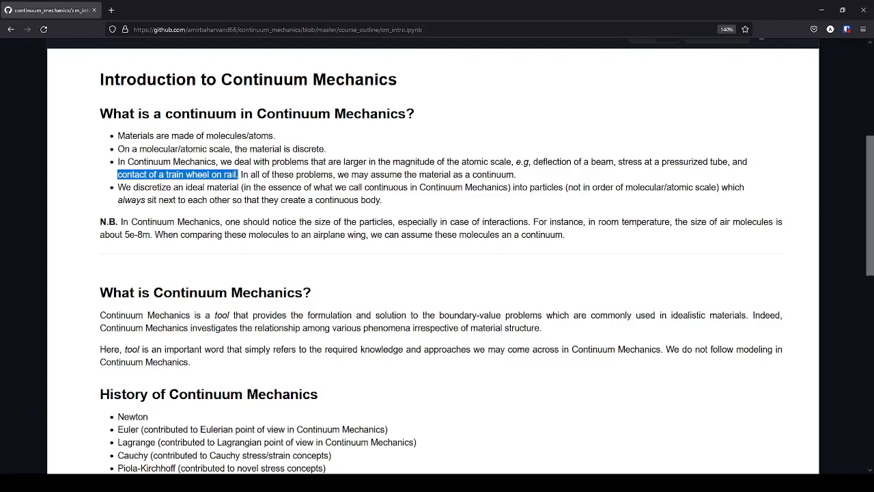
mouse_move(291, 54)
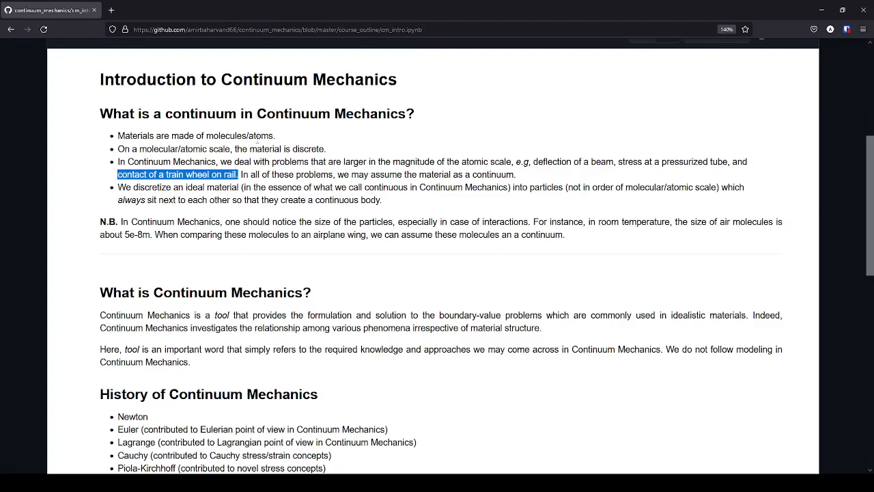
mouse_move(262, 159)
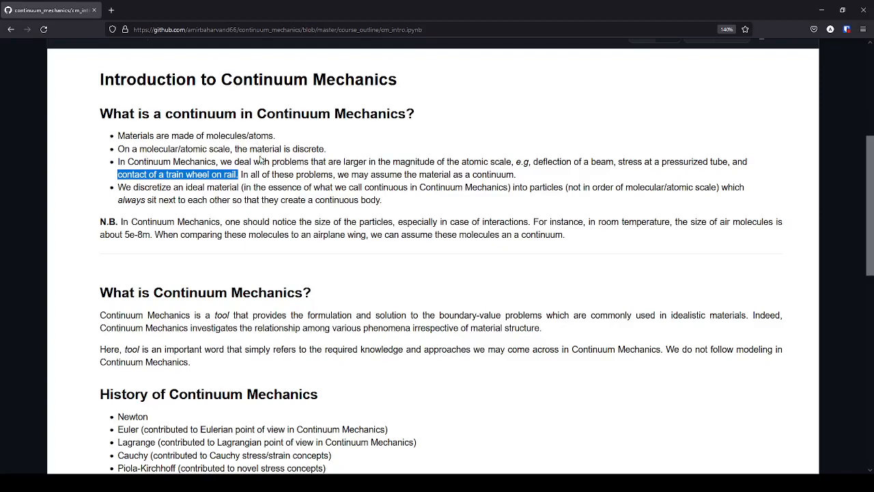
mouse_move(264, 197)
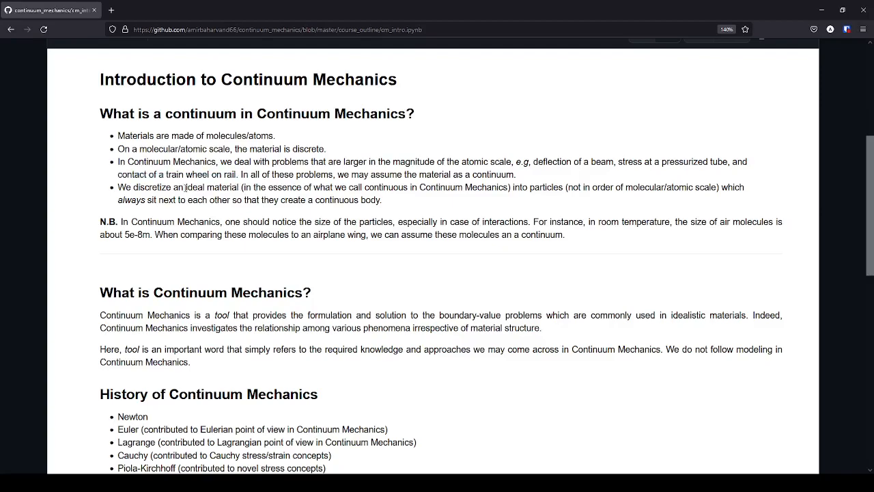
double_click(209, 187)
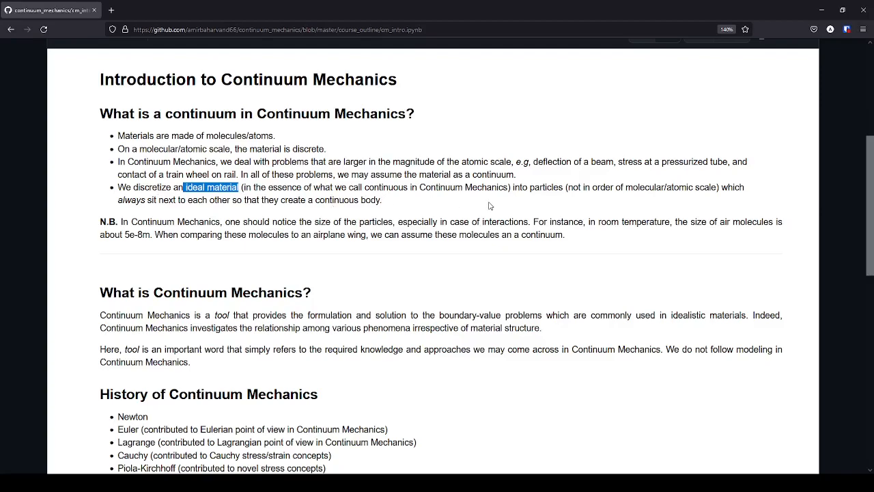
mouse_move(488, 205)
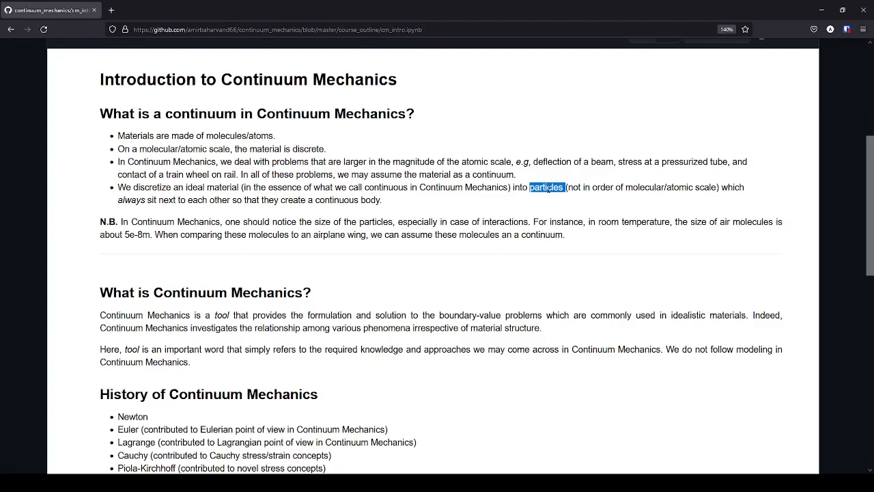
double_click(130, 199)
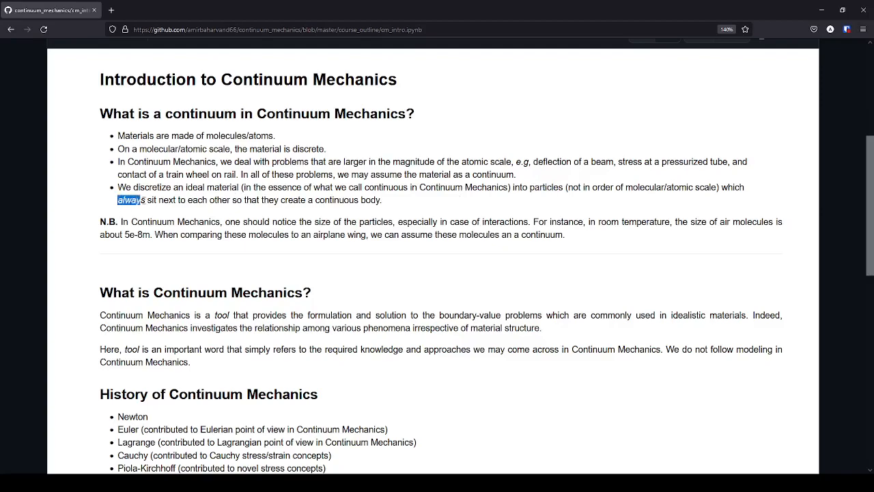
drag(129, 200, 211, 200)
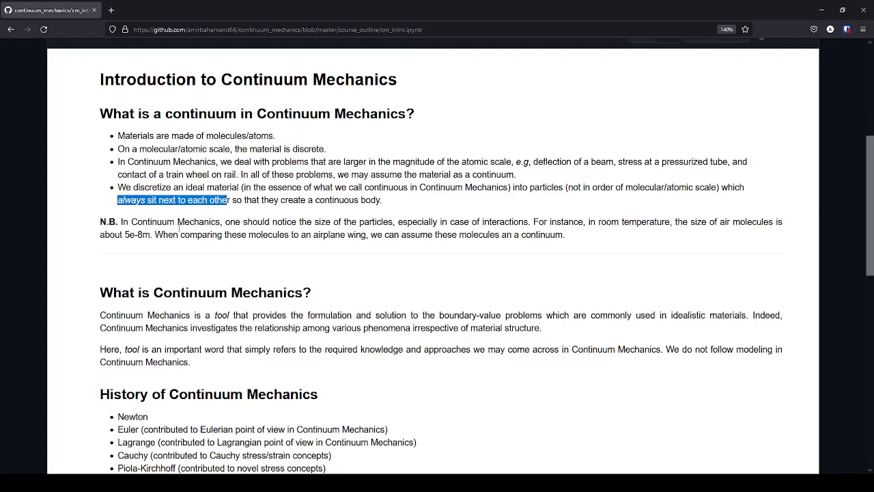
mouse_move(247, 232)
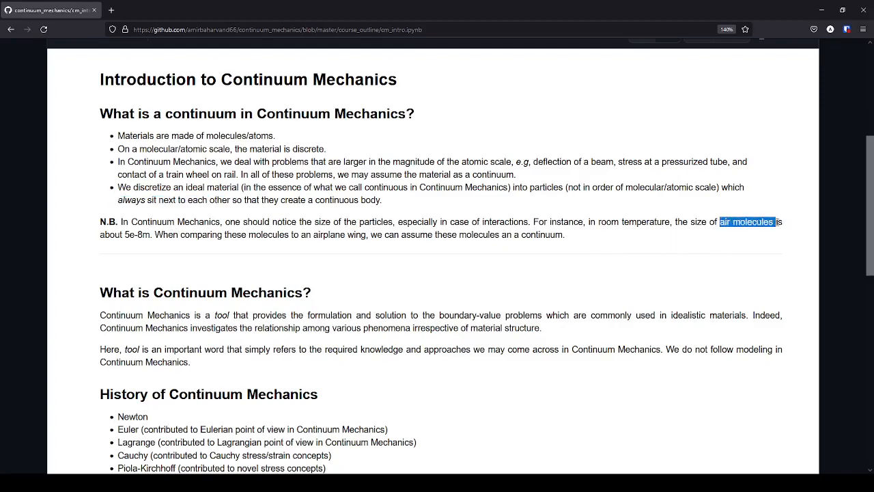
- Select phrases in the N.B. note, ending on 'we can assume these molecules a continuum'
drag(607, 221, 655, 222)
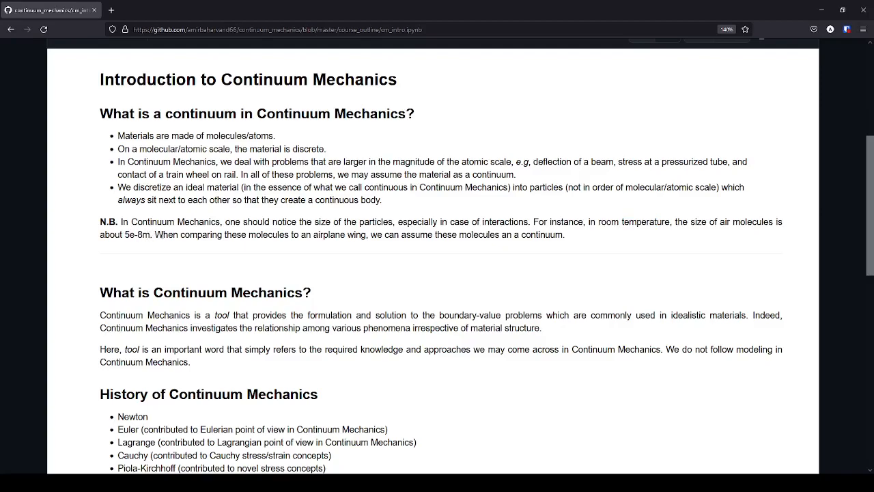
drag(287, 235, 348, 235)
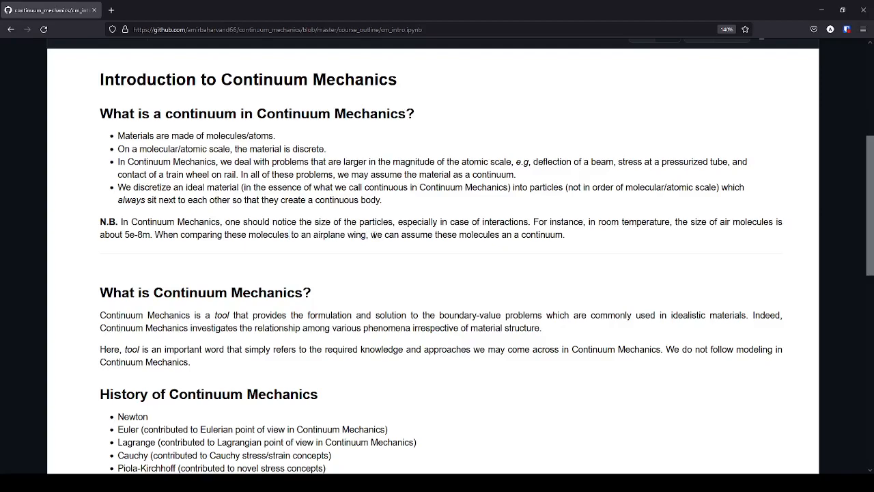
drag(370, 234, 513, 234)
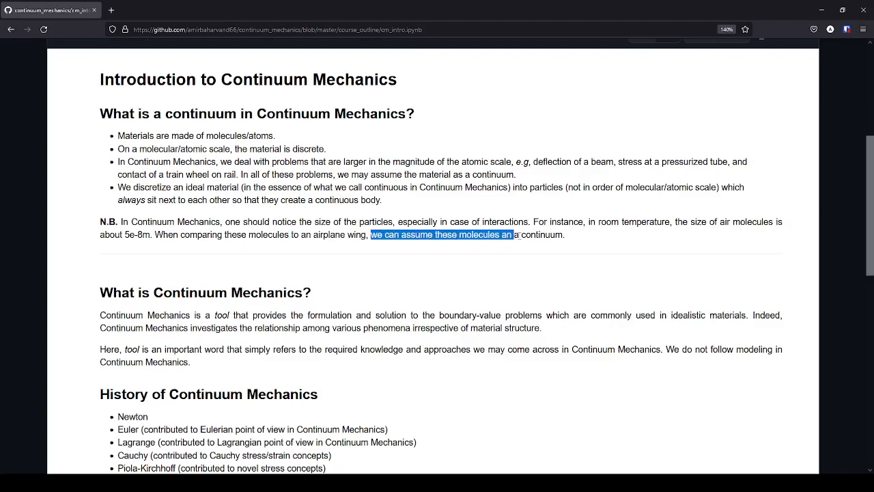
drag(511, 234, 564, 234)
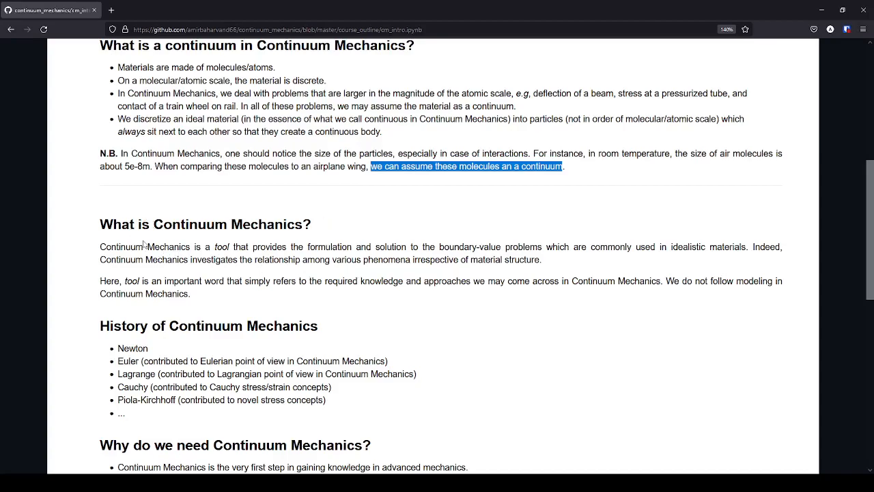
- Scroll slightly and highlight 'boundary-value problems' in What is Continuum Mechanics?
scroll(down, 3)
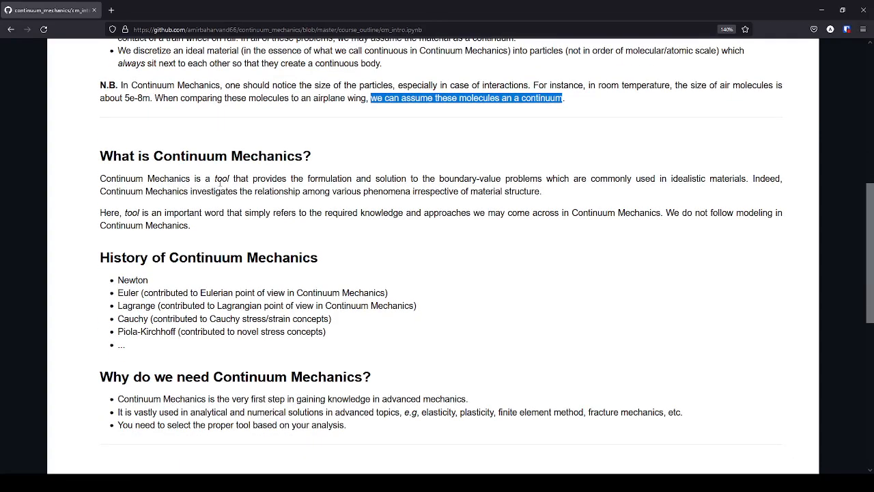
double_click(221, 178)
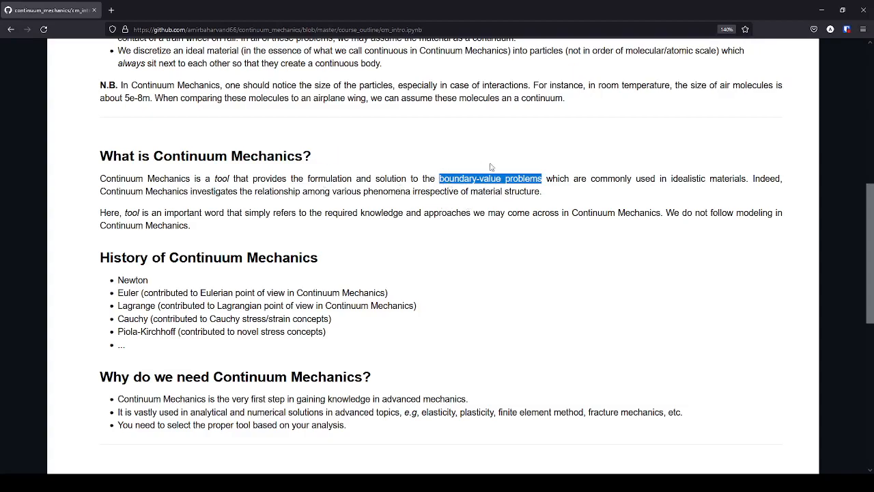
mouse_move(482, 172)
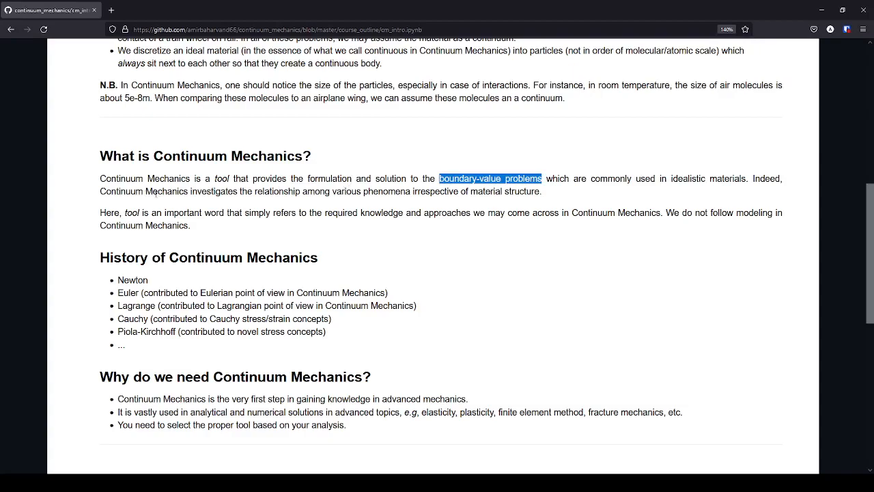
- Highlight 'tool', 'knowledge', 'Continuum' and 'modeling' across the paragraph
double_click(215, 191)
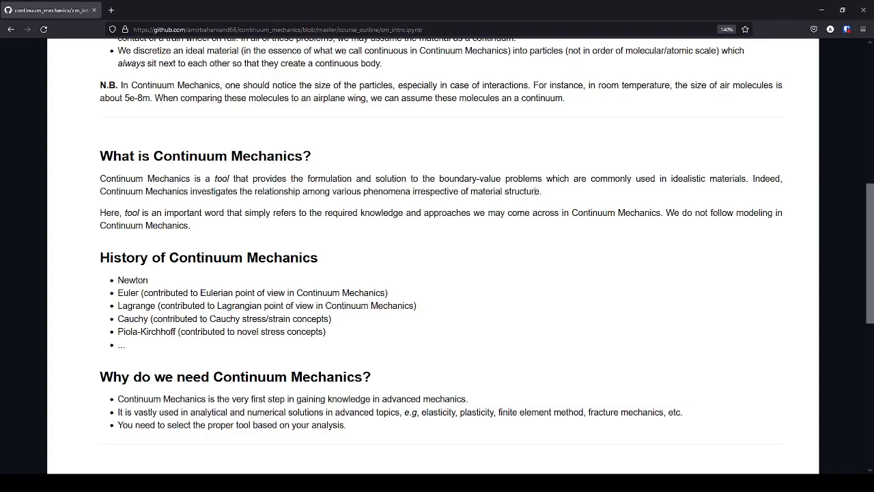
mouse_move(532, 192)
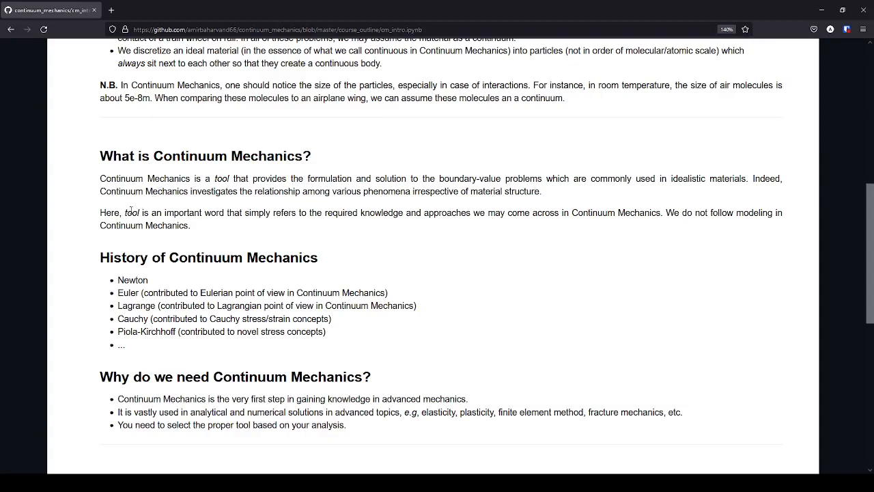
double_click(131, 213)
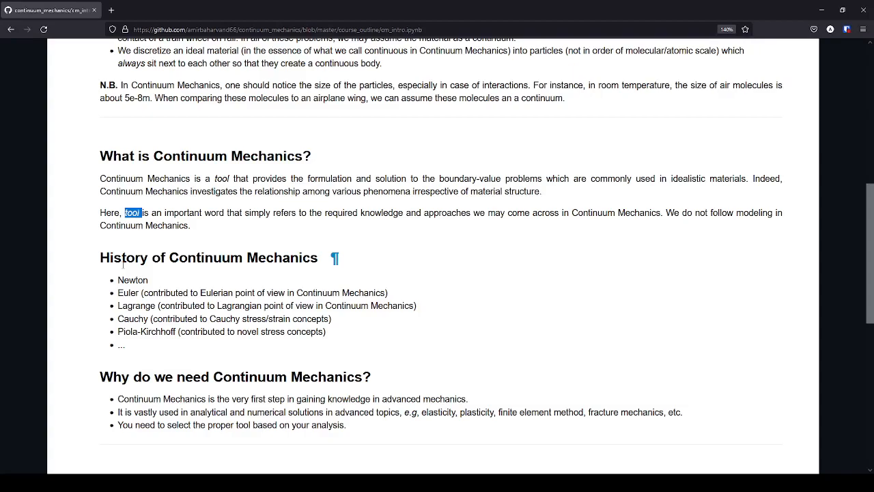
mouse_move(293, 251)
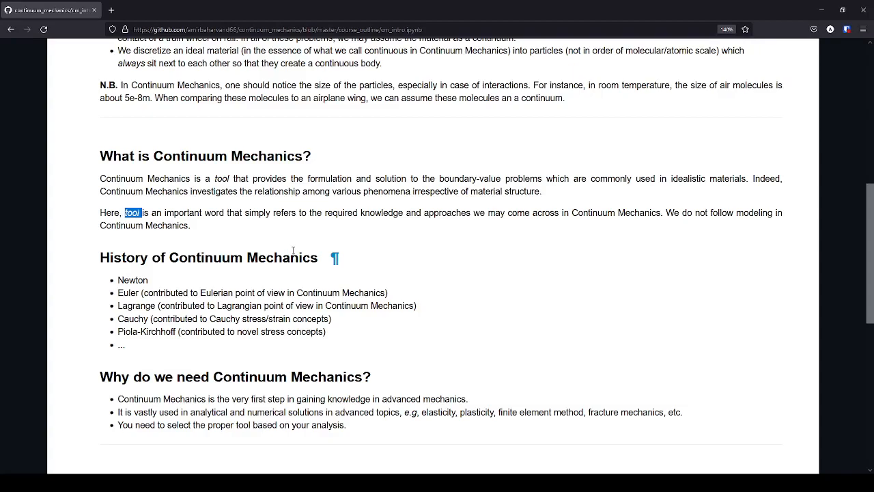
double_click(382, 212)
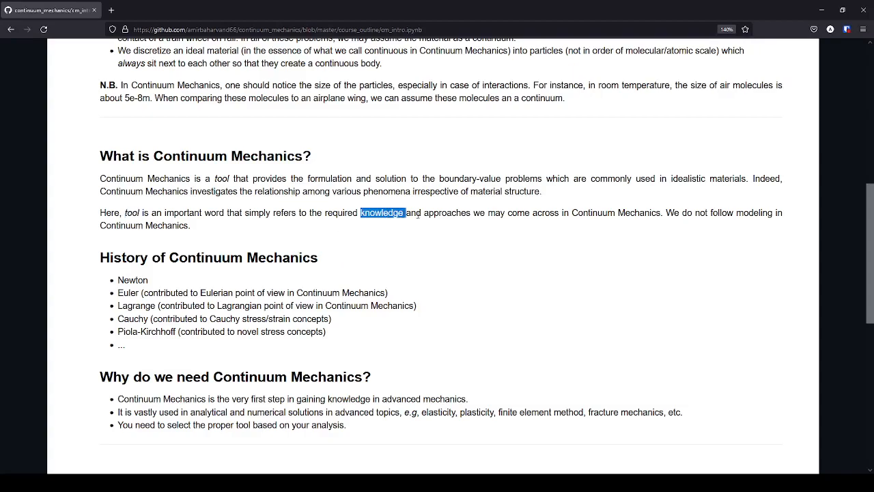
double_click(446, 213)
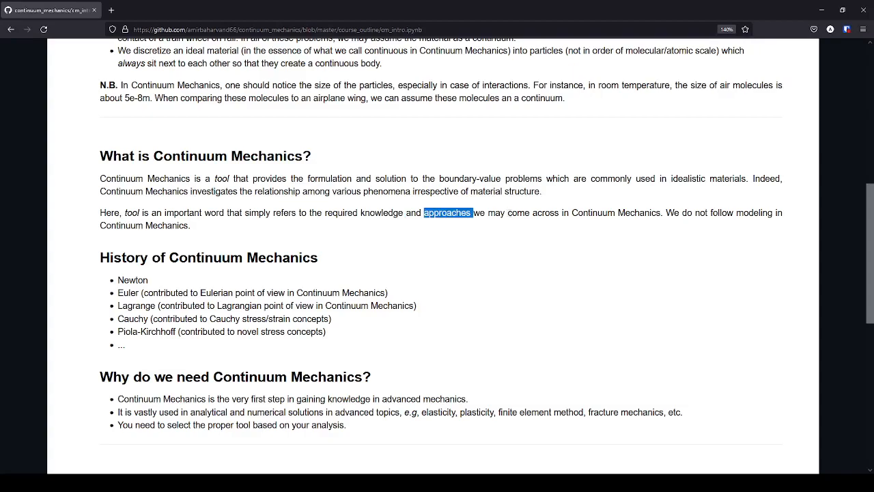
double_click(586, 212)
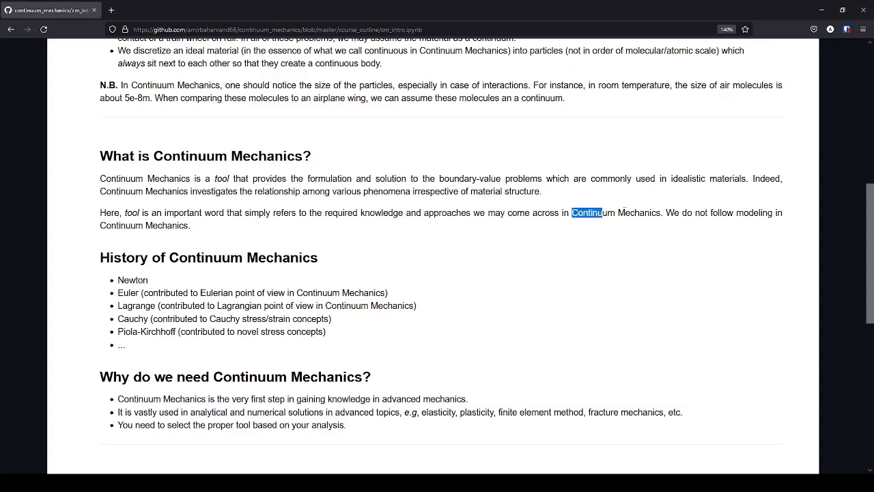
drag(585, 212, 644, 212)
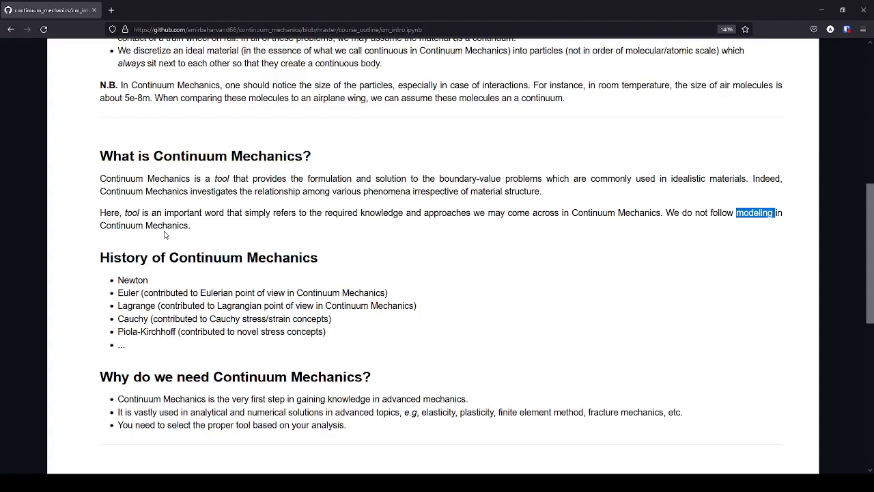
mouse_move(158, 212)
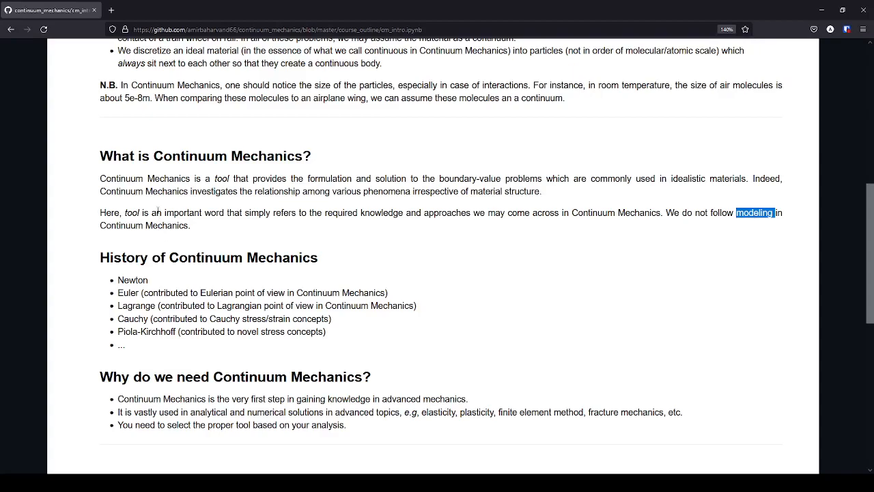
- Highlight Newton, Euler, Lagrange, Piola-Kirchhoff and the trailing '...' in the History list
scroll(down, 3)
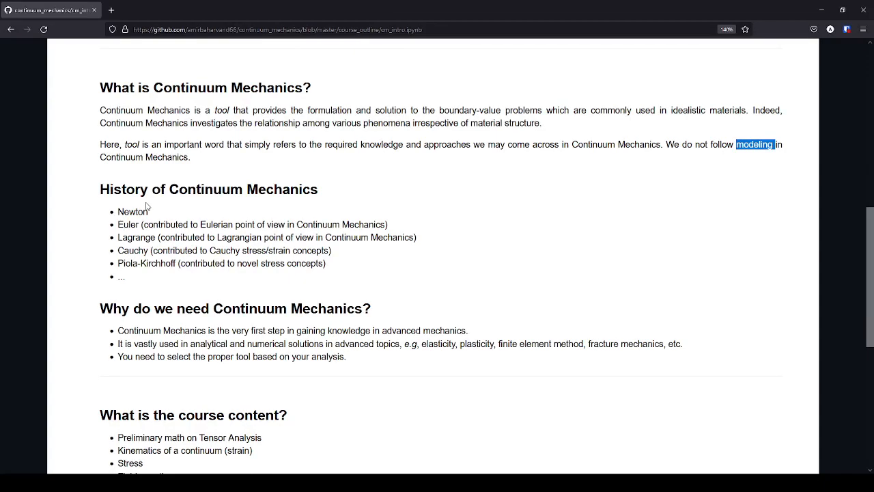
mouse_move(92, 199)
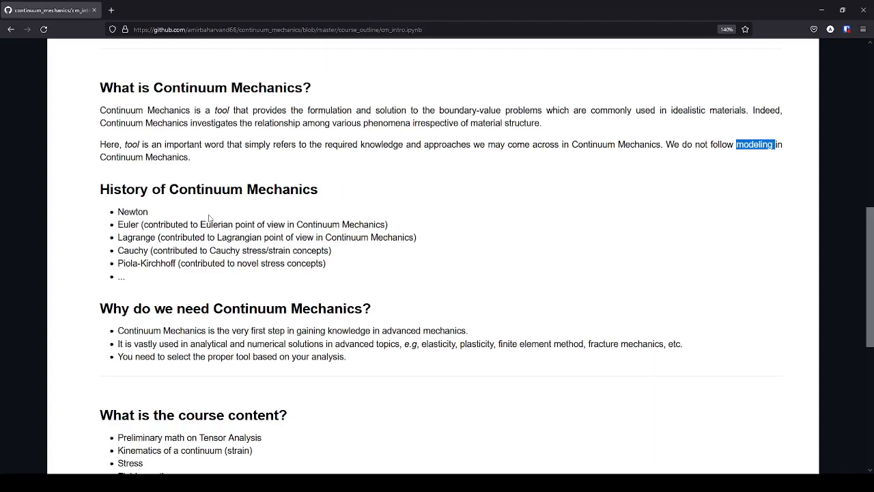
mouse_move(207, 220)
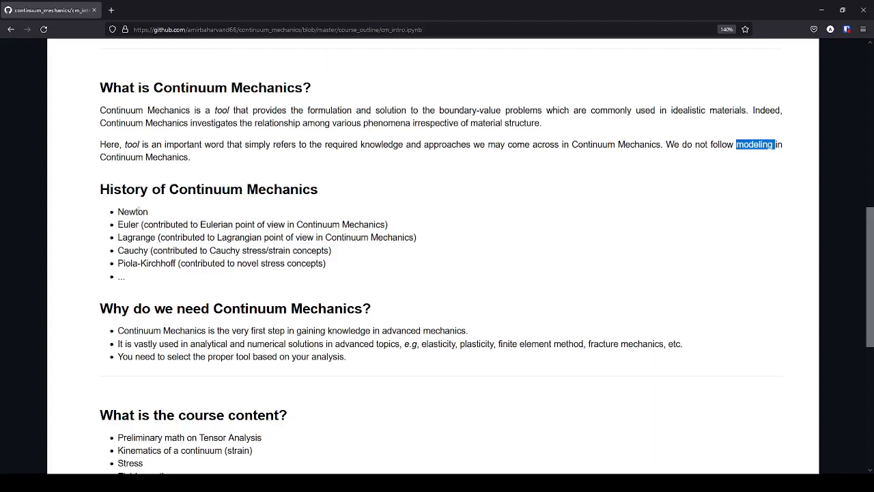
double_click(132, 212)
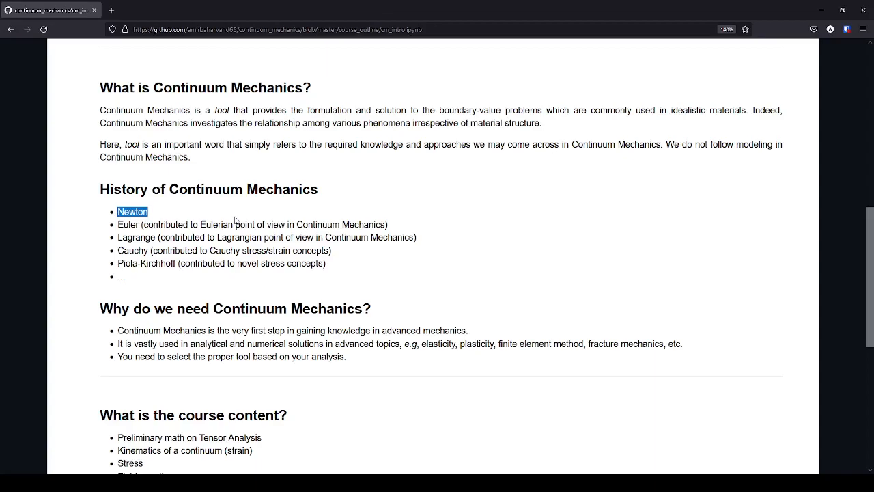
double_click(128, 223)
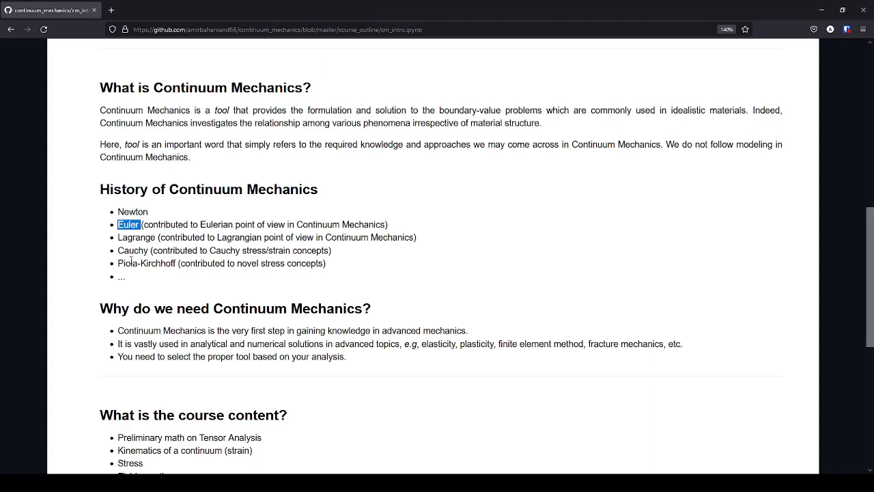
double_click(137, 236)
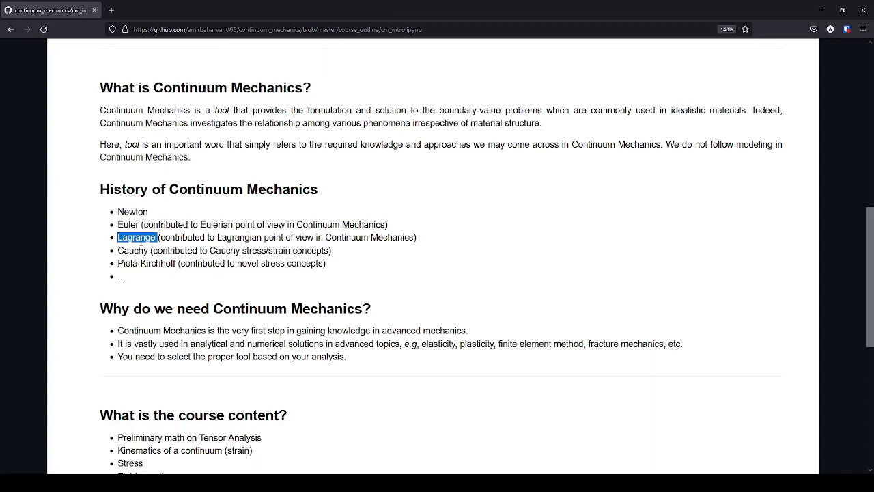
double_click(133, 250)
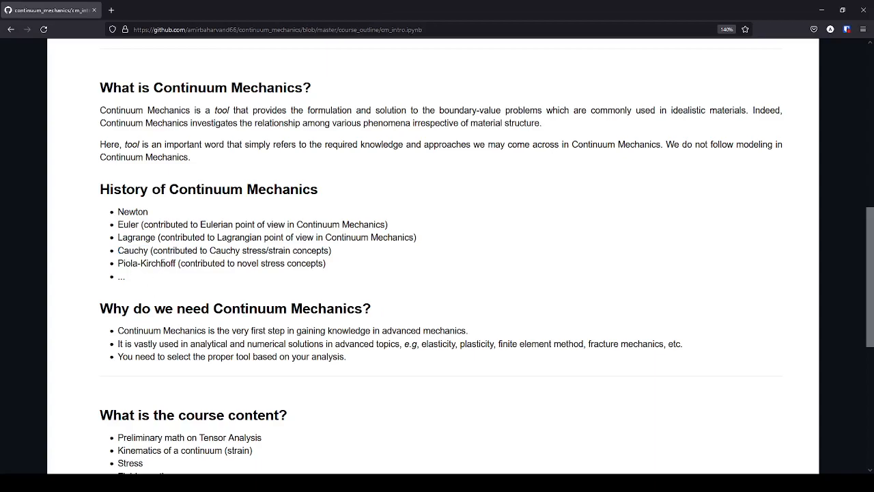
double_click(156, 263)
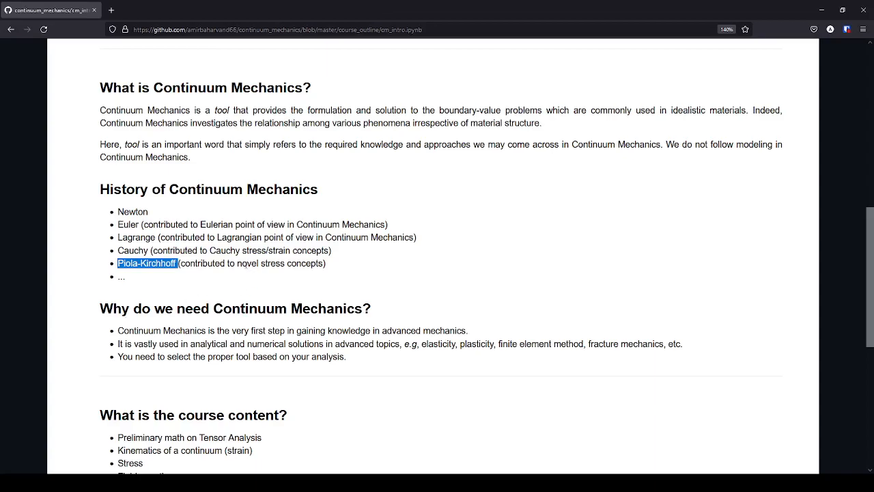
double_click(280, 263)
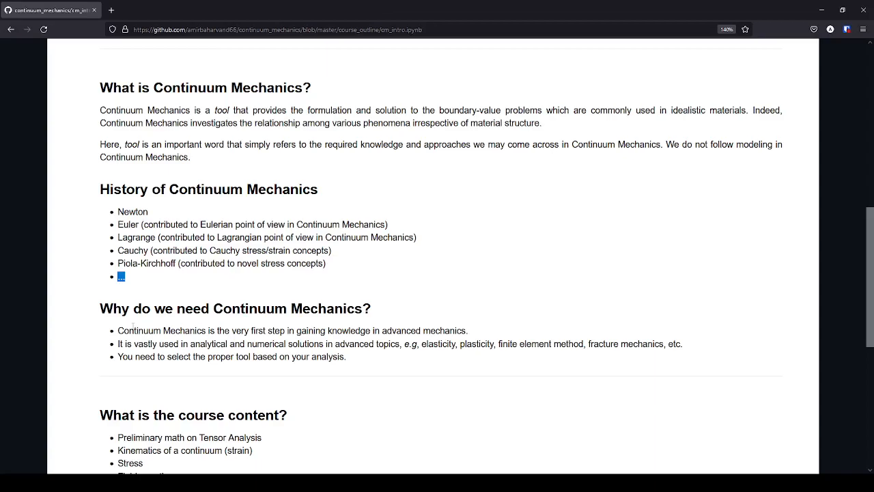
mouse_move(134, 327)
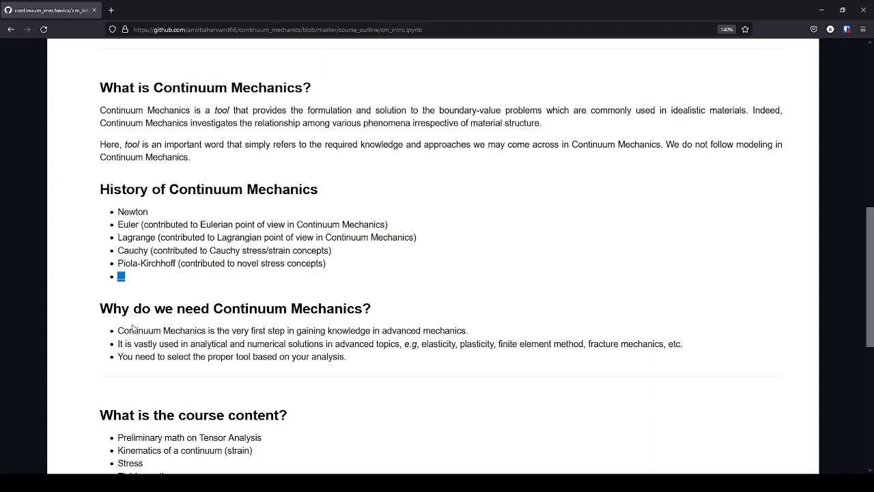
mouse_move(135, 324)
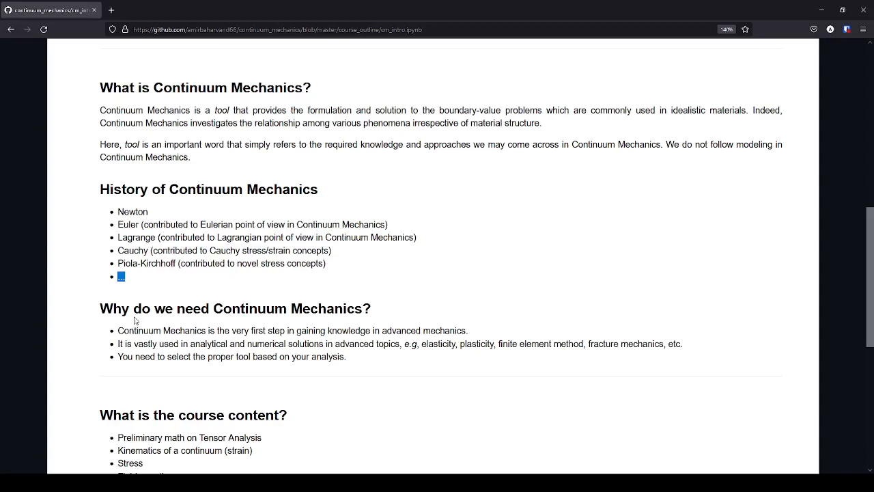
- Highlight 'elasticity', 'plasticity' and 'proper tool' in the Why do we need list
scroll(down, 3)
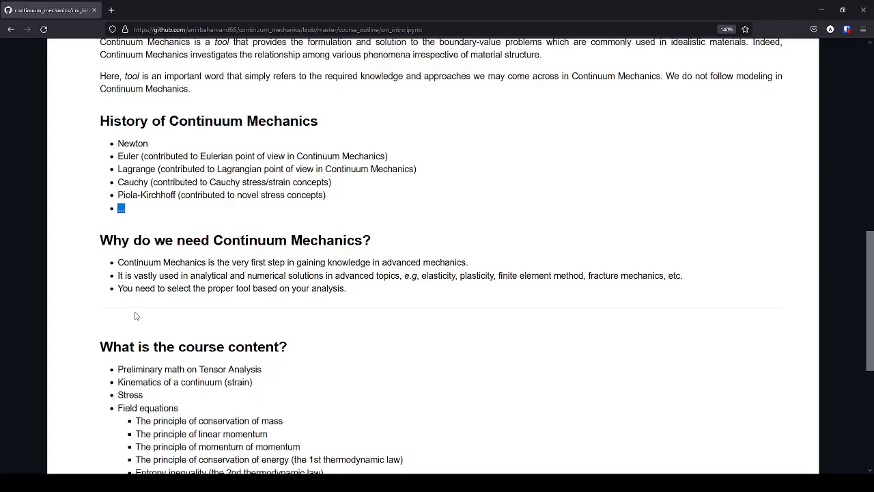
mouse_move(151, 305)
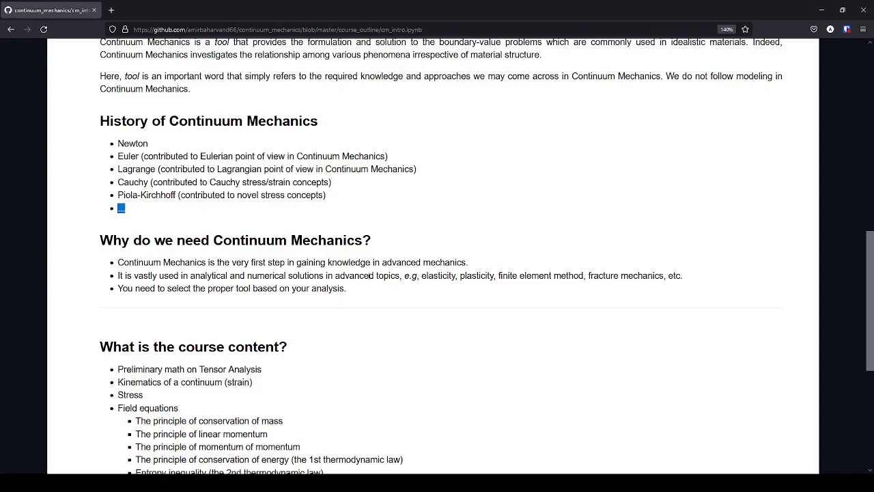
mouse_move(348, 306)
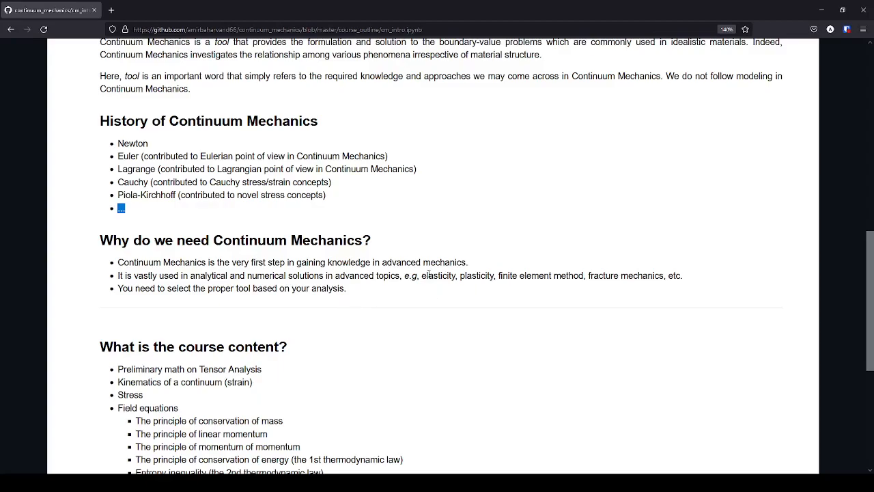
double_click(437, 275)
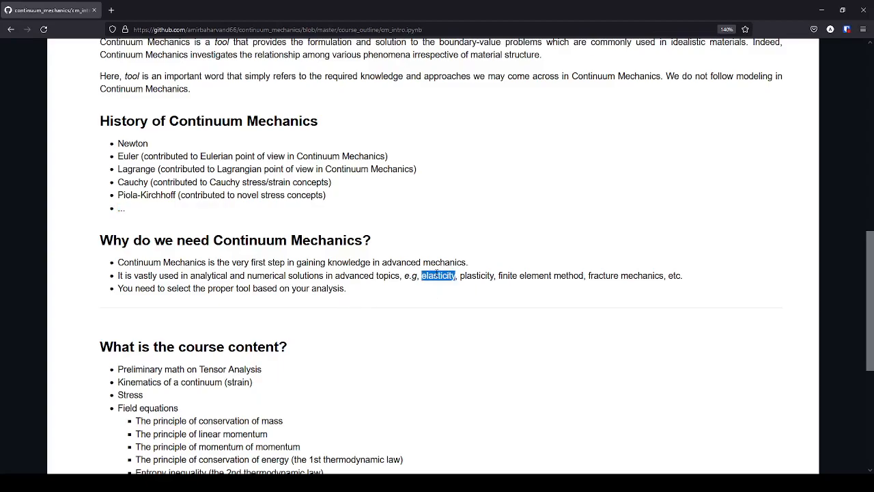
double_click(476, 276)
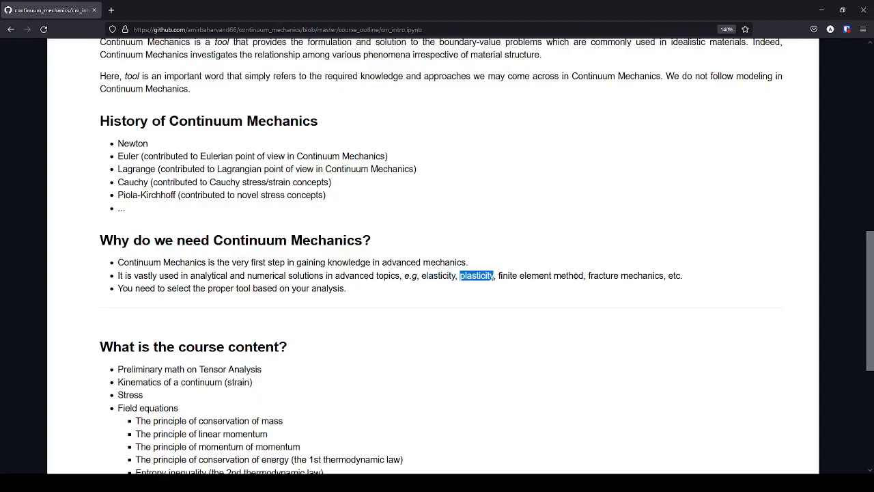
mouse_move(653, 275)
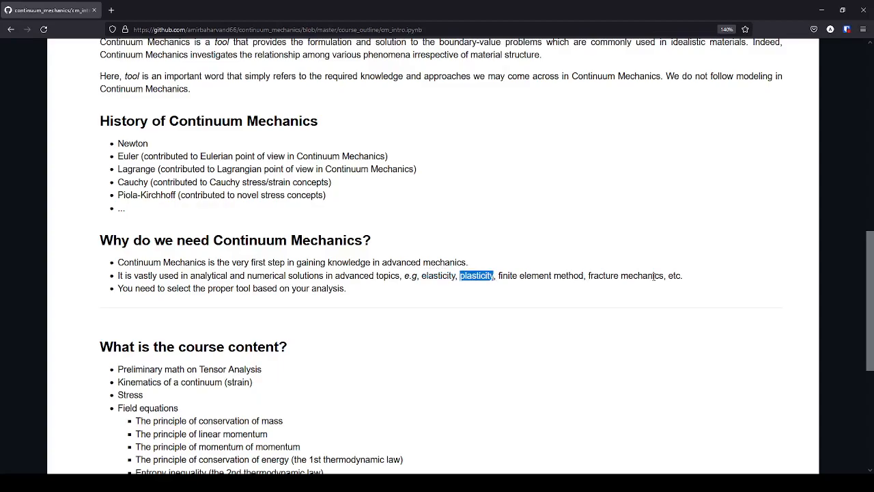
mouse_move(623, 275)
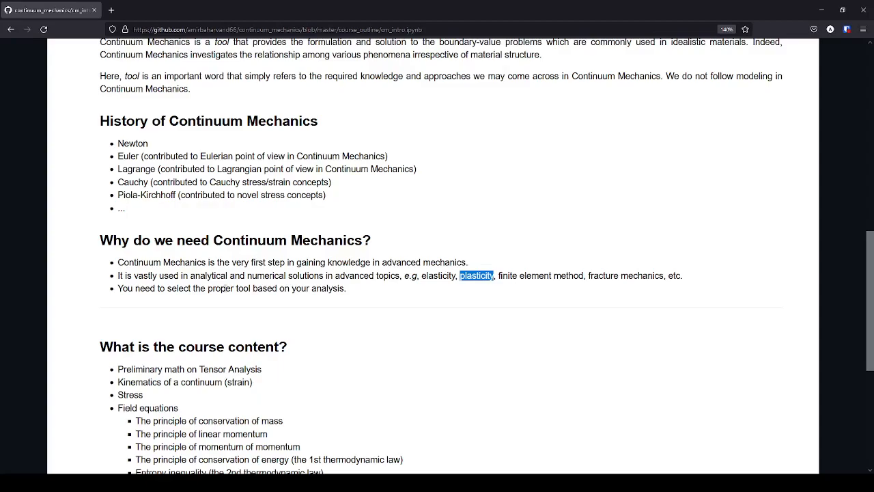
double_click(220, 287)
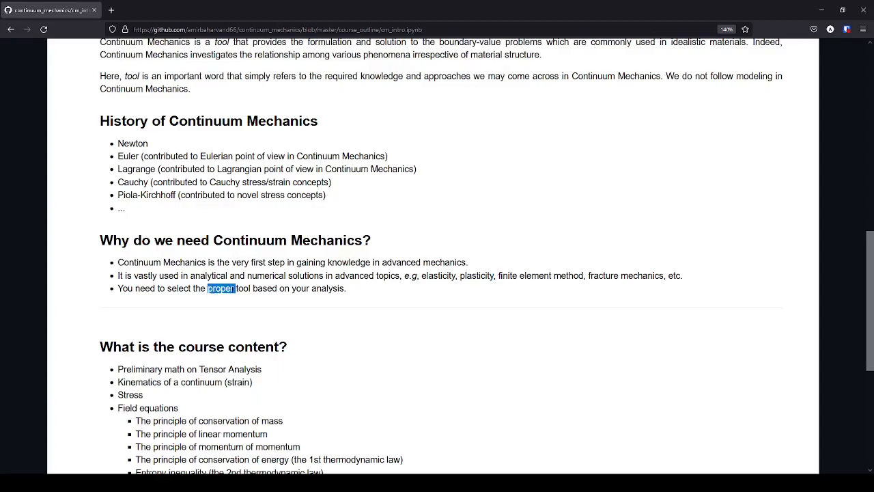
double_click(265, 288)
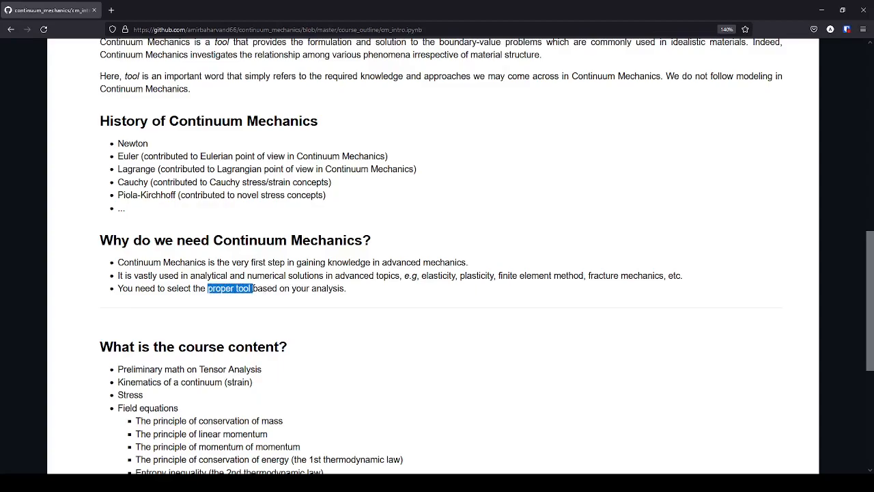
mouse_move(235, 240)
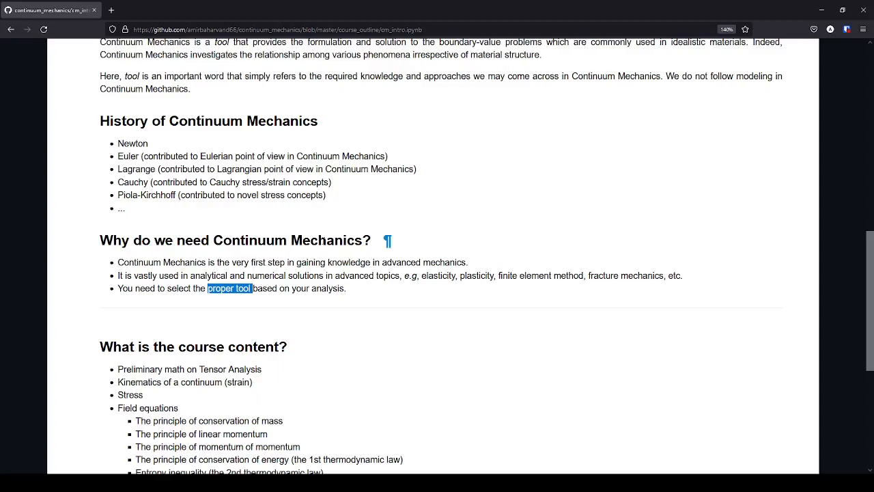
- Scroll down through the notebook toward the course content and learners sections
scroll(down, 3)
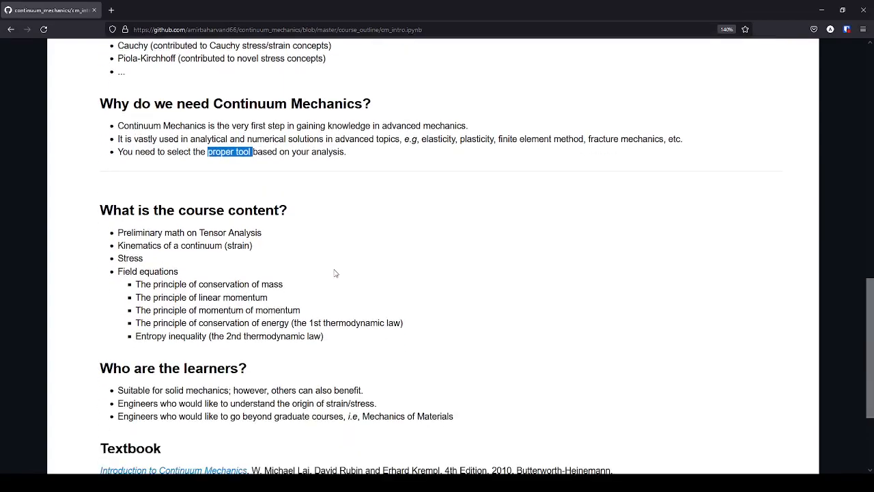
mouse_move(320, 263)
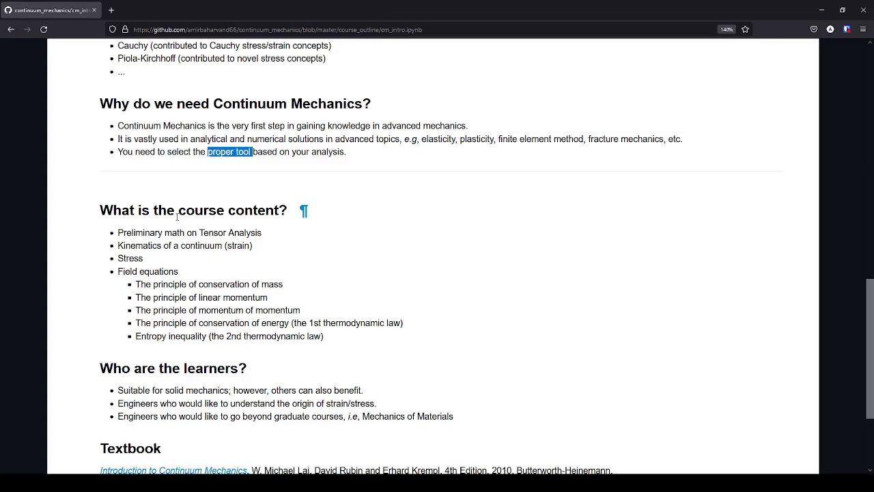
mouse_move(176, 218)
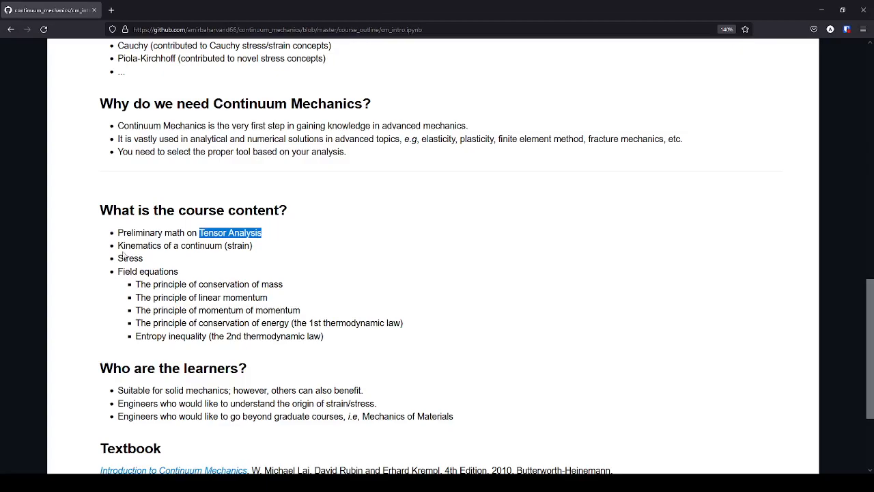
mouse_move(124, 256)
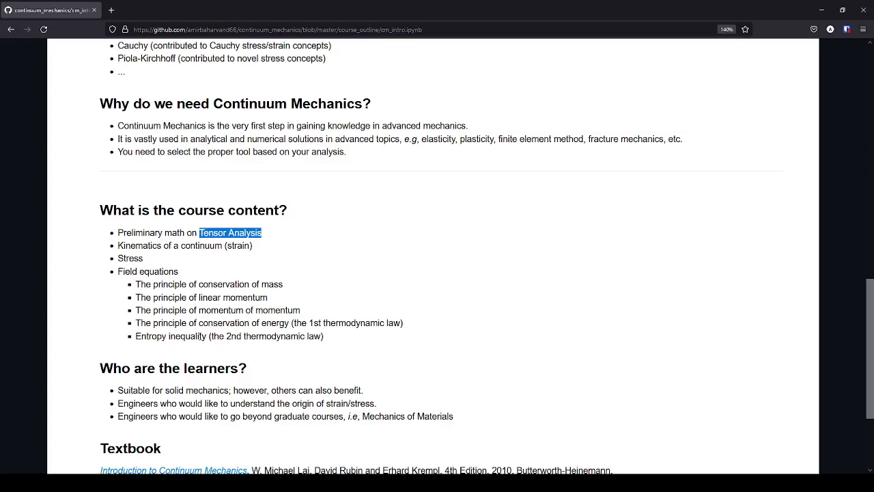
scroll(down, 3)
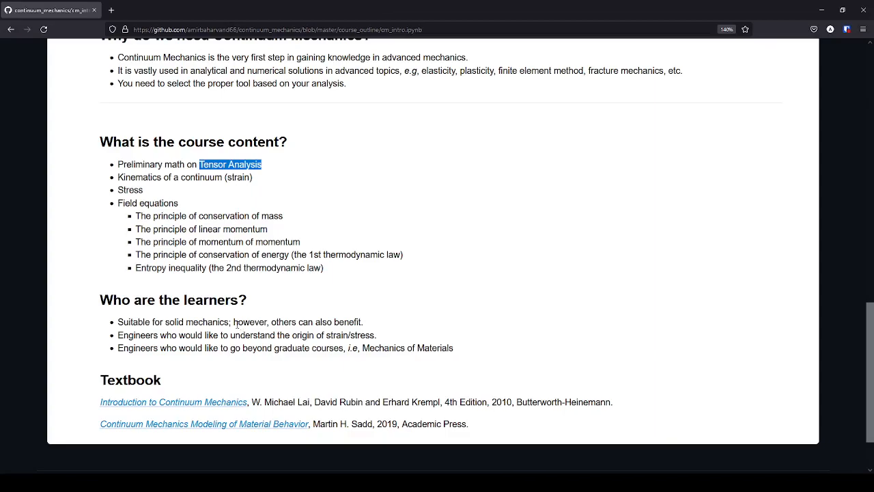
mouse_move(235, 322)
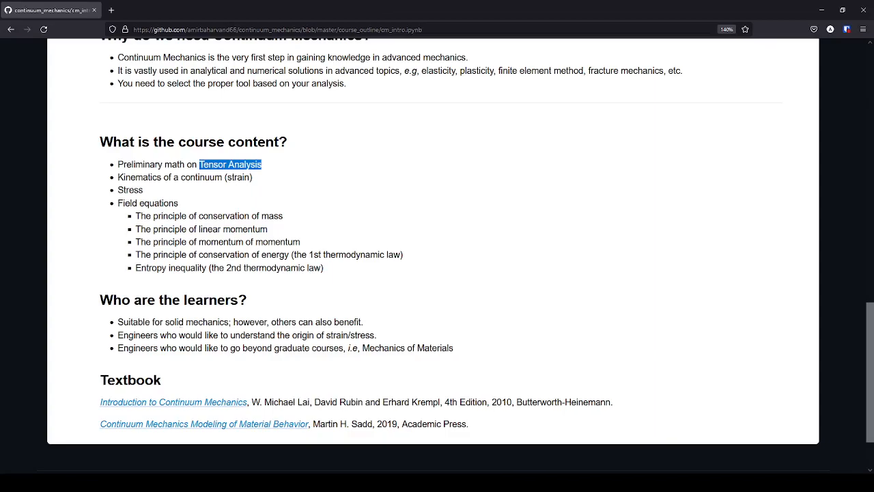
- Highlight the Tensor Analysis course bullet and 'Mechanics of Materials' under Who are the learners
scroll(up, 3)
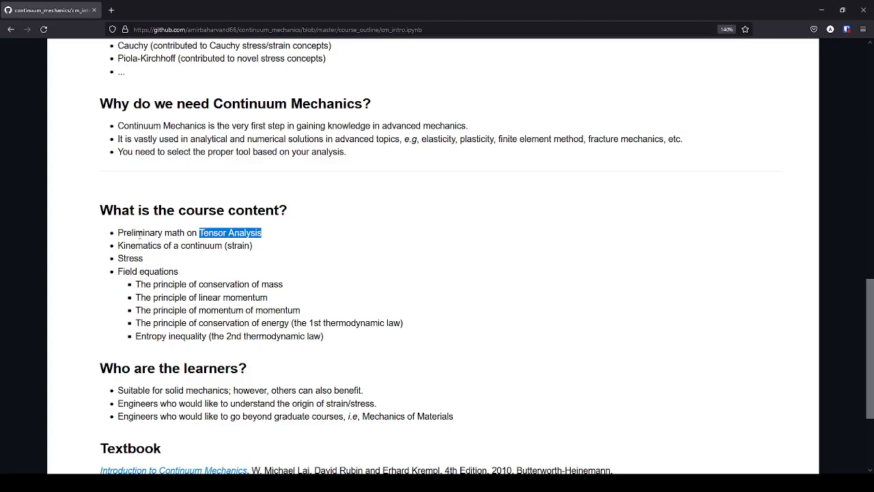
mouse_move(128, 266)
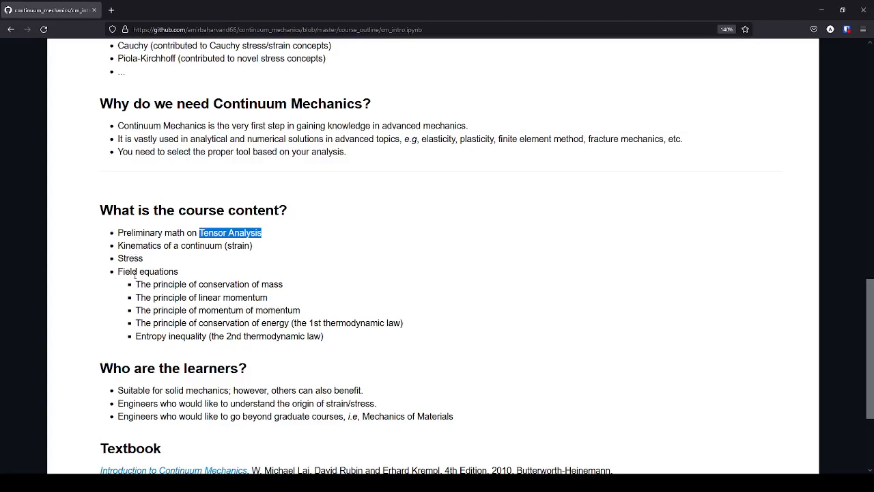
mouse_move(135, 297)
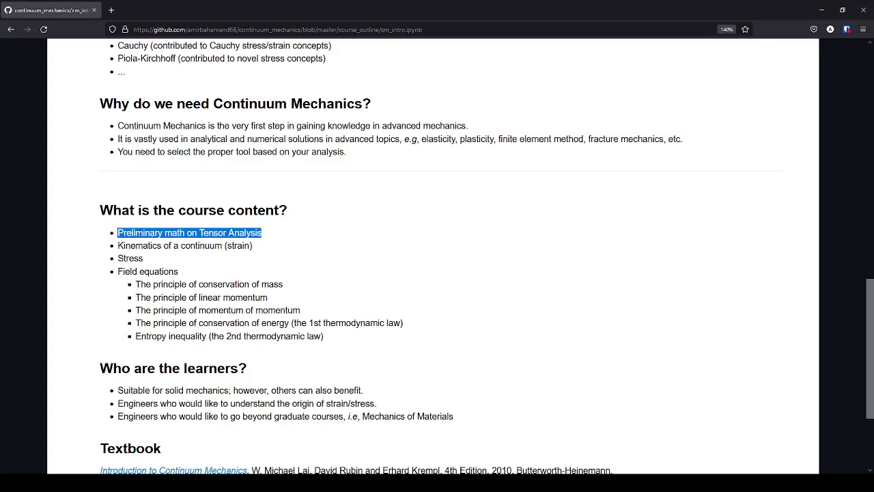
scroll(down, 3)
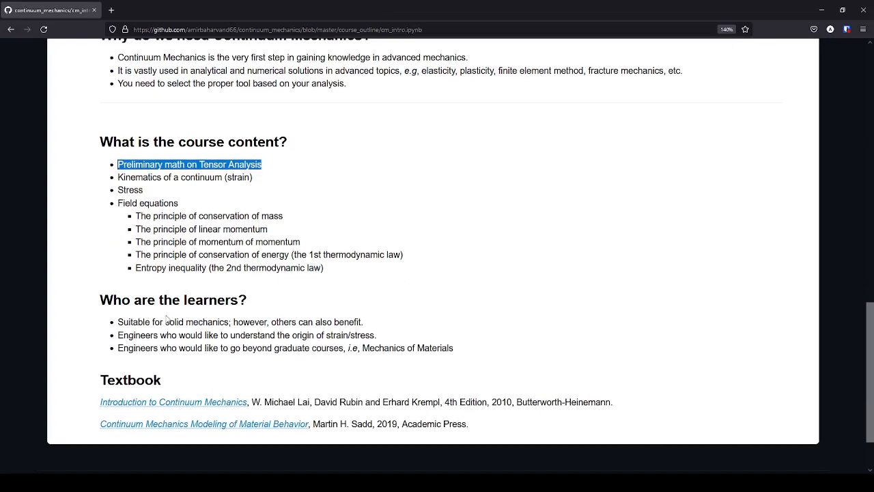
mouse_move(138, 327)
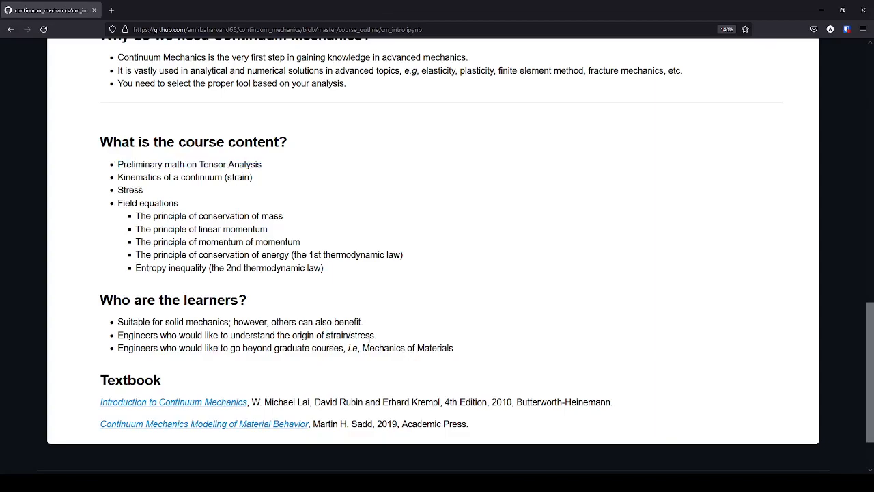
double_click(362, 335)
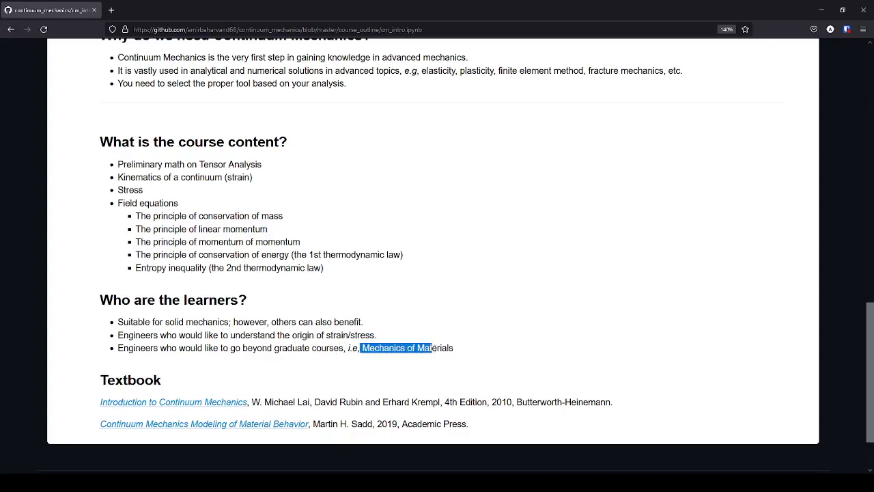
drag(365, 347, 452, 347)
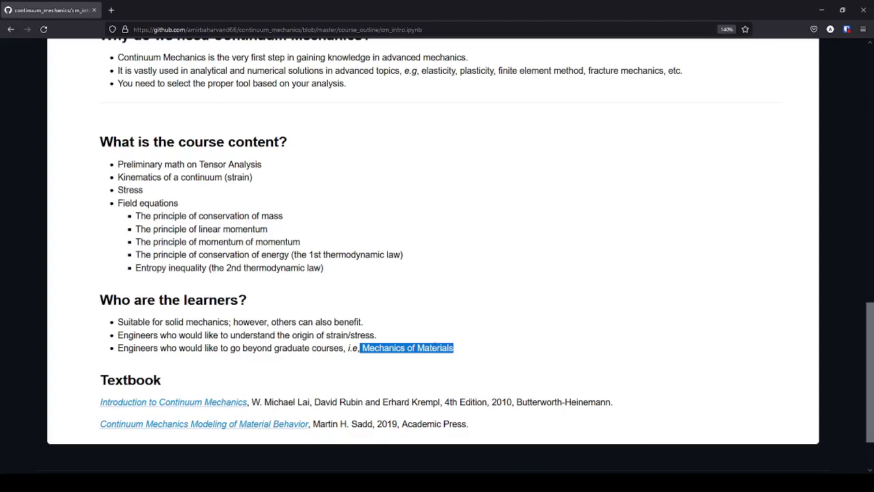
mouse_move(421, 344)
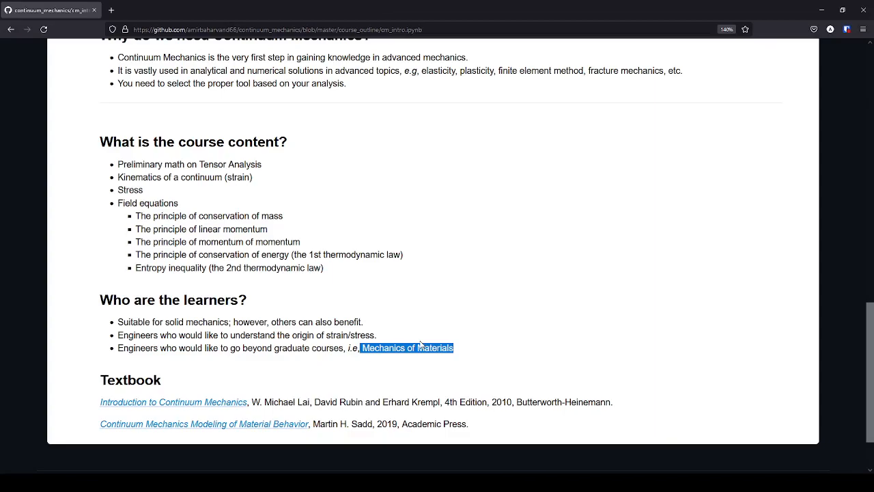
- In the Textbook section, select authors Lai and Rubin, then the year 2019
scroll(down, 3)
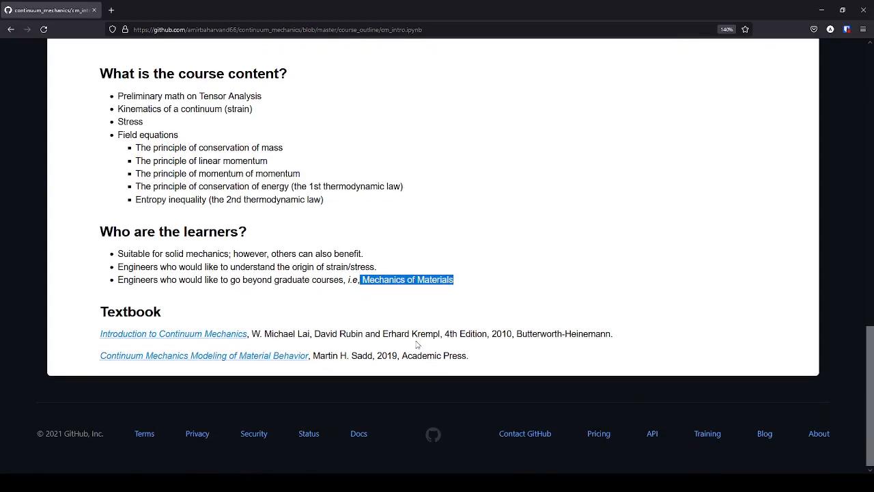
mouse_move(408, 345)
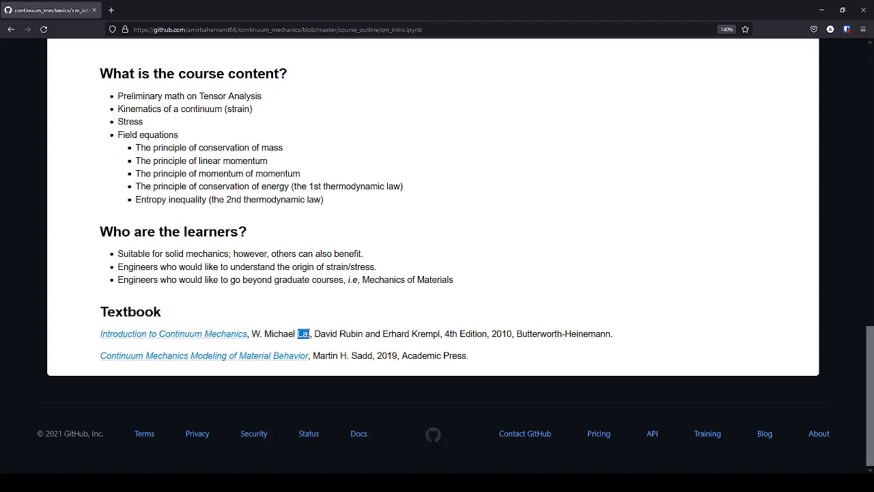
double_click(352, 334)
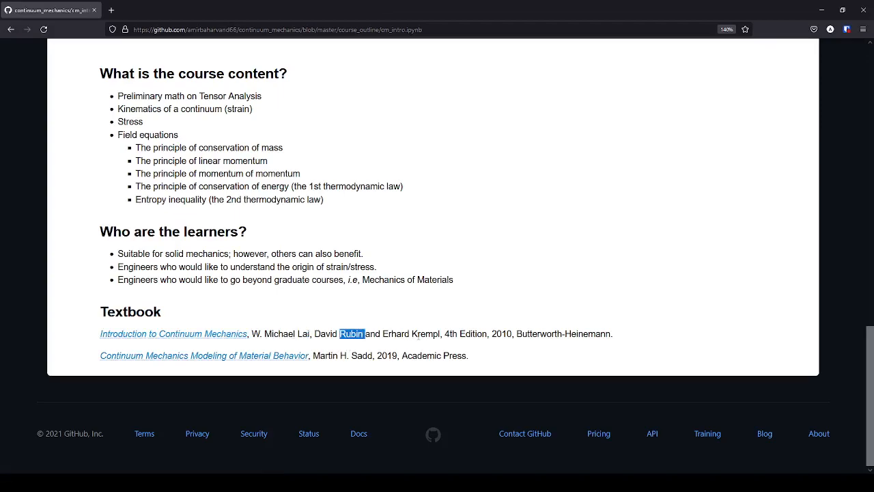
double_click(425, 334)
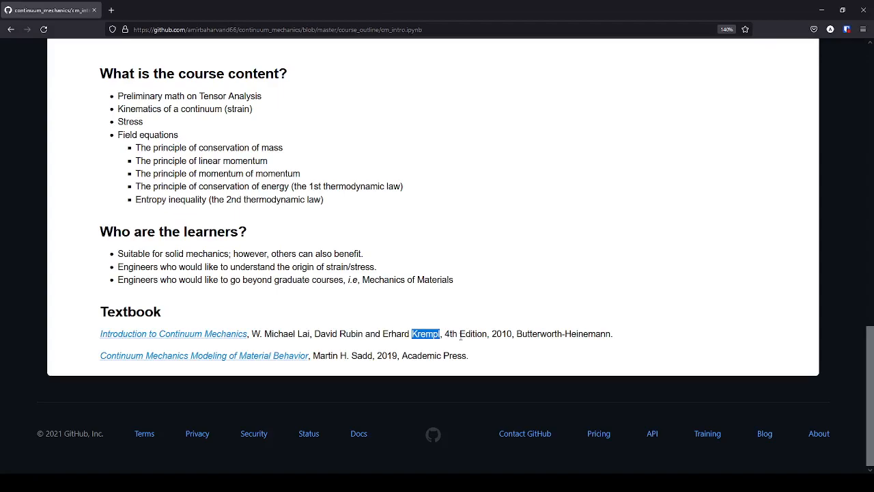
mouse_move(75, 370)
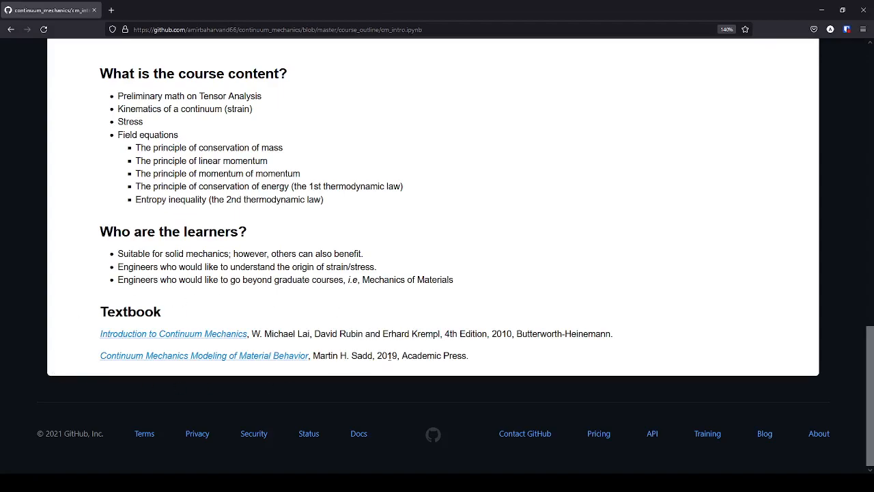
double_click(387, 355)
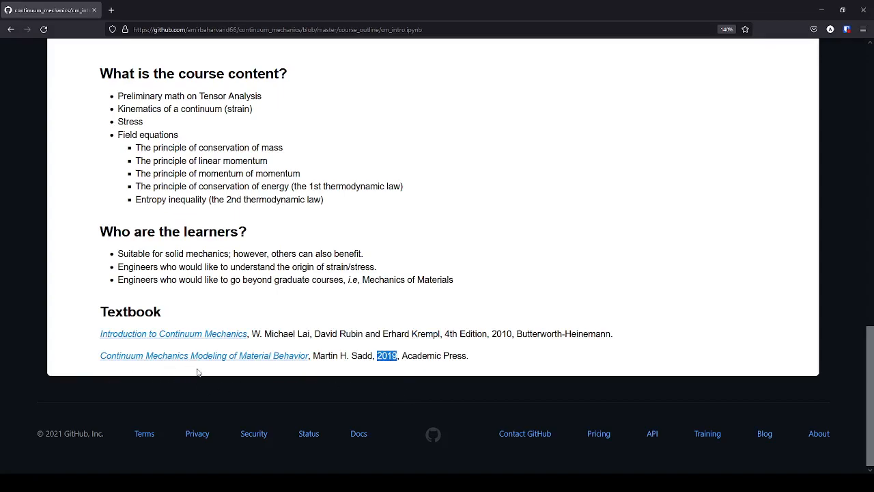
mouse_move(321, 353)
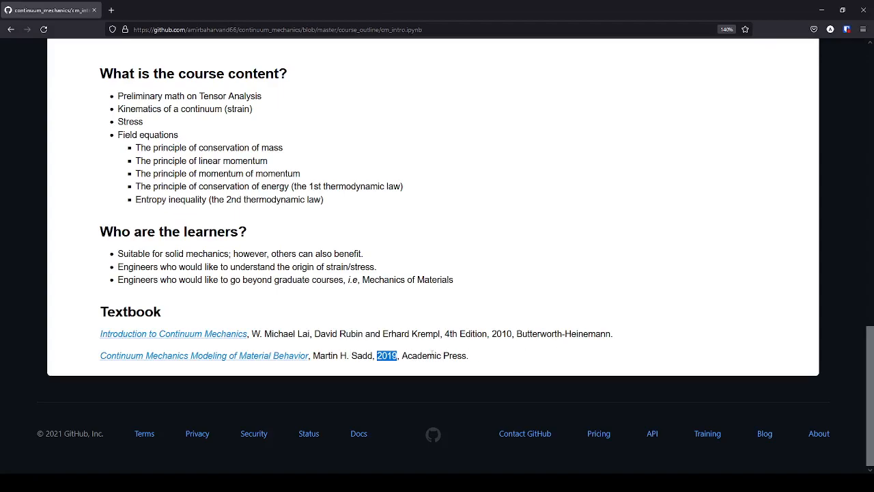
mouse_move(420, 353)
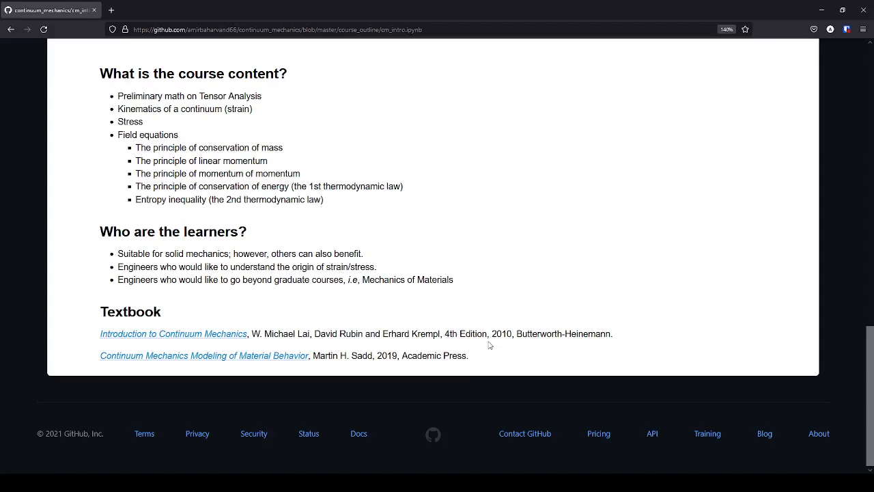
mouse_move(488, 344)
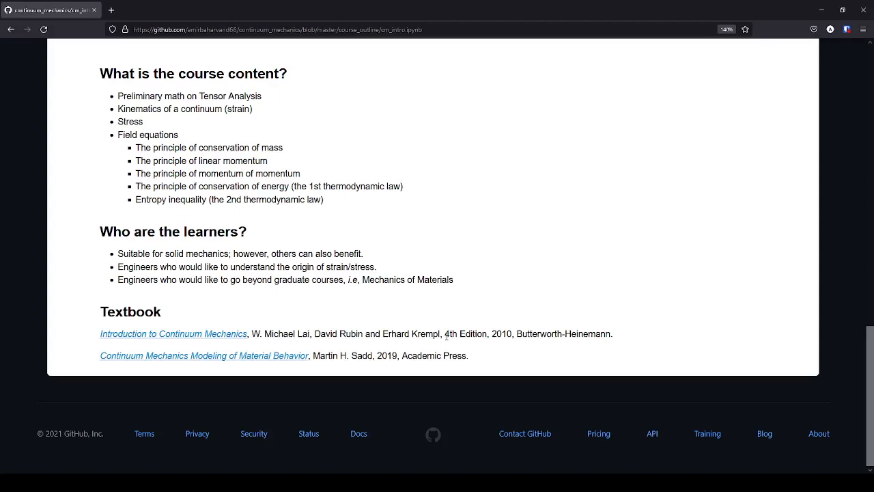
scroll(up, 3)
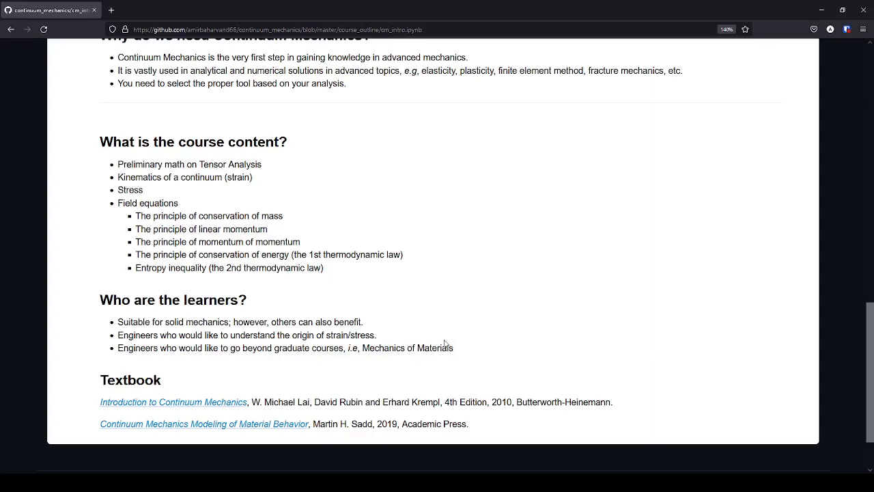
mouse_move(412, 400)
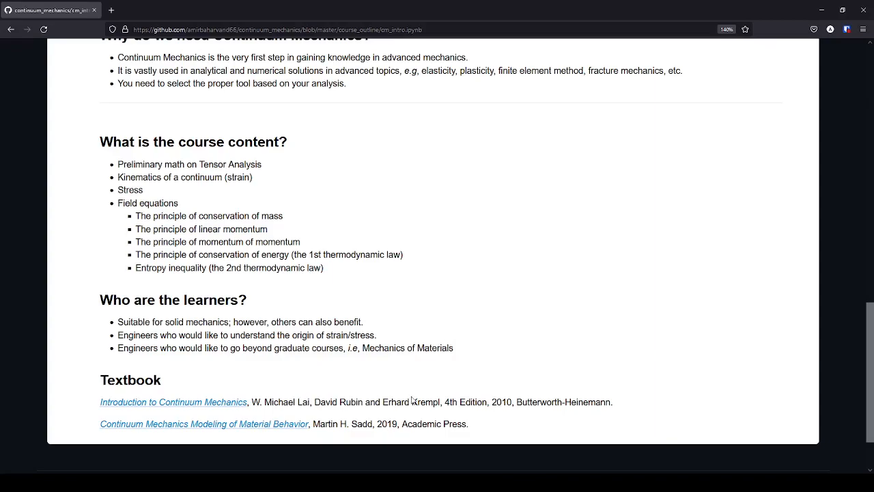